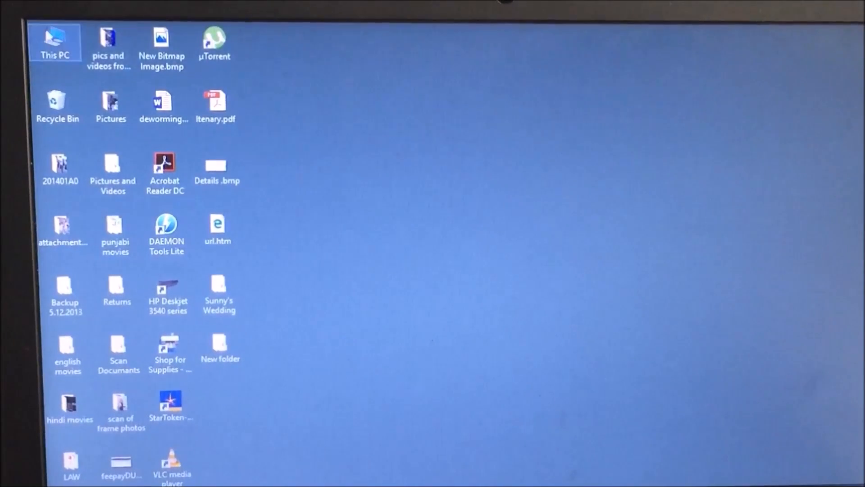
# - Bring up This PC from the desktop to list the connected iPhone and drives
pyautogui.doubleClick(56, 41)
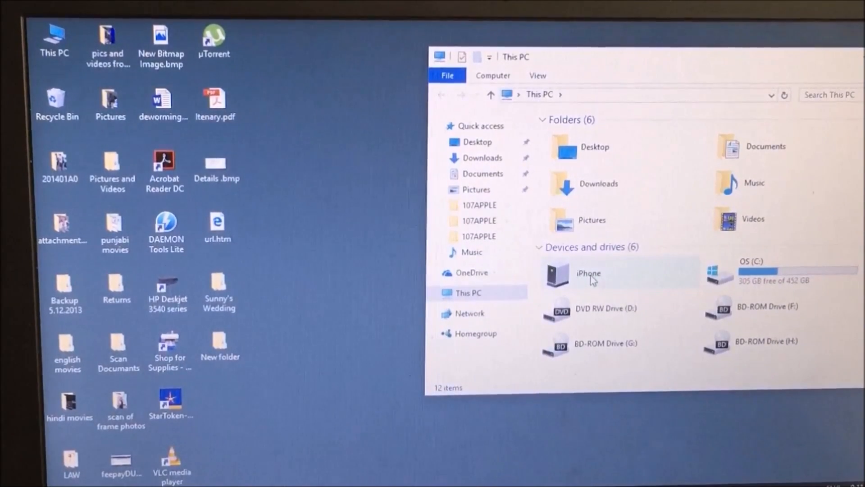
# - Navigate iPhone > Internal Storage > DCIM > 108APPLE and select IMG_8022.JPG
pyautogui.doubleClick(588, 273)
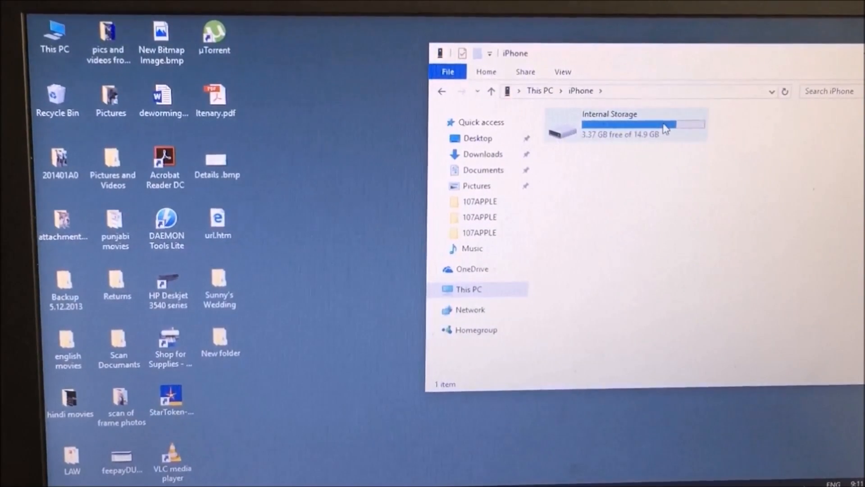
pyautogui.doubleClick(622, 128)
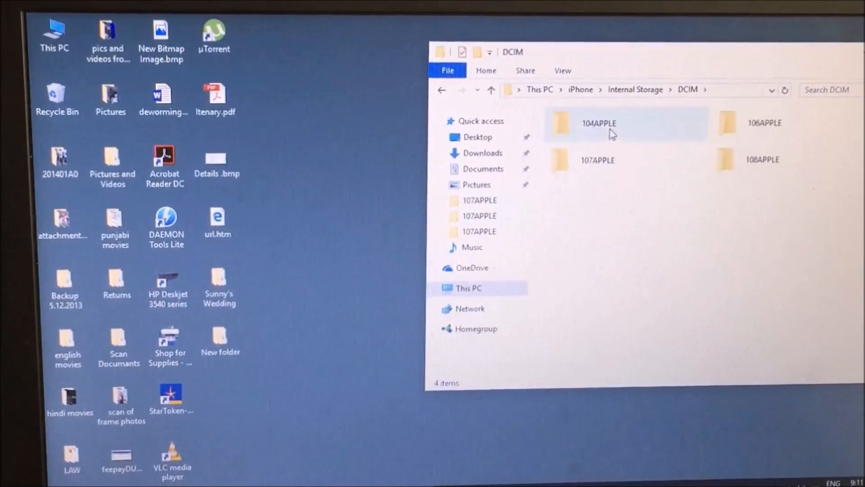
pyautogui.click(763, 160)
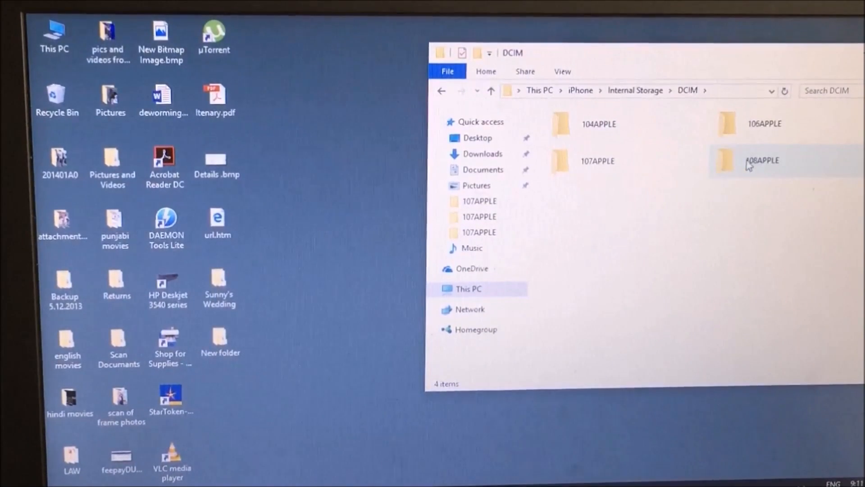
pyautogui.doubleClick(763, 160)
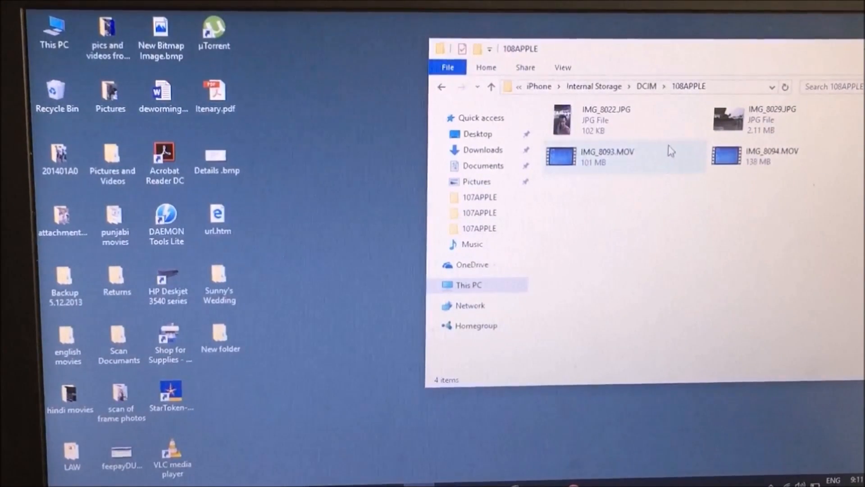
pyautogui.moveTo(608, 117)
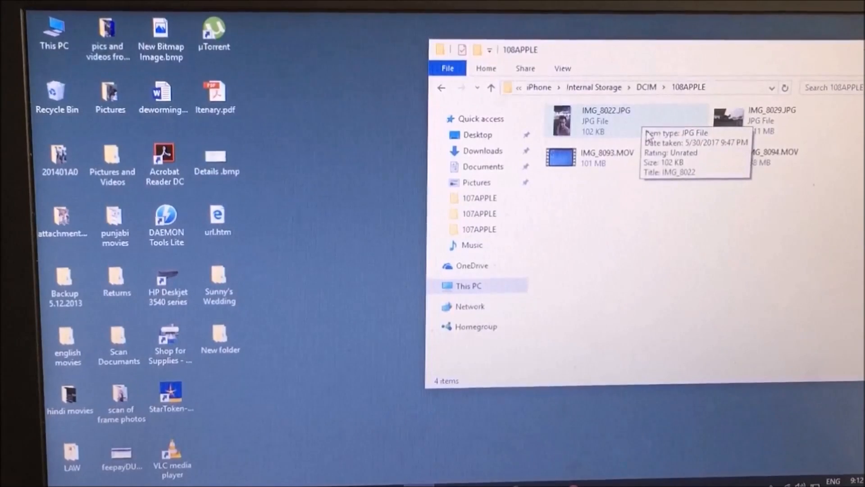
pyautogui.click(623, 120)
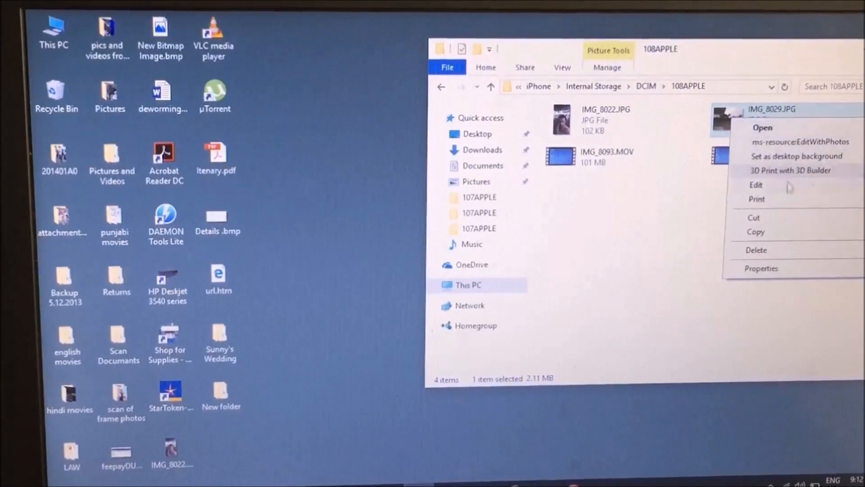
pyautogui.moveTo(774, 239)
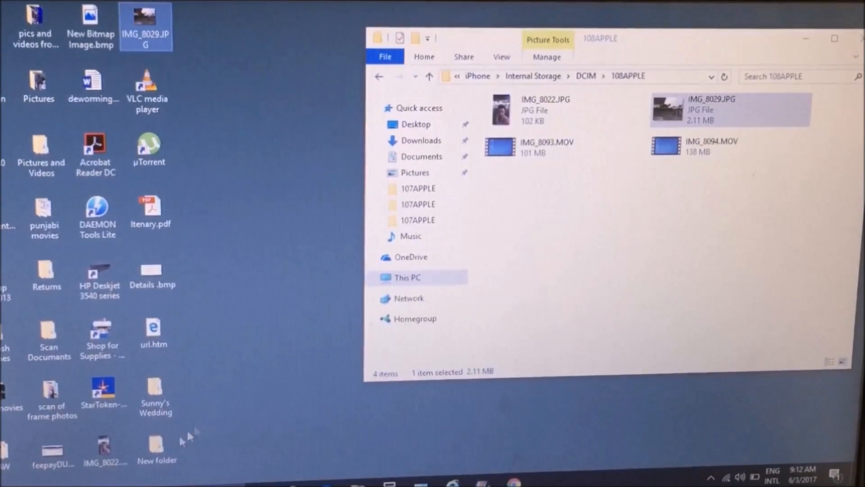
pyautogui.moveTo(104, 465)
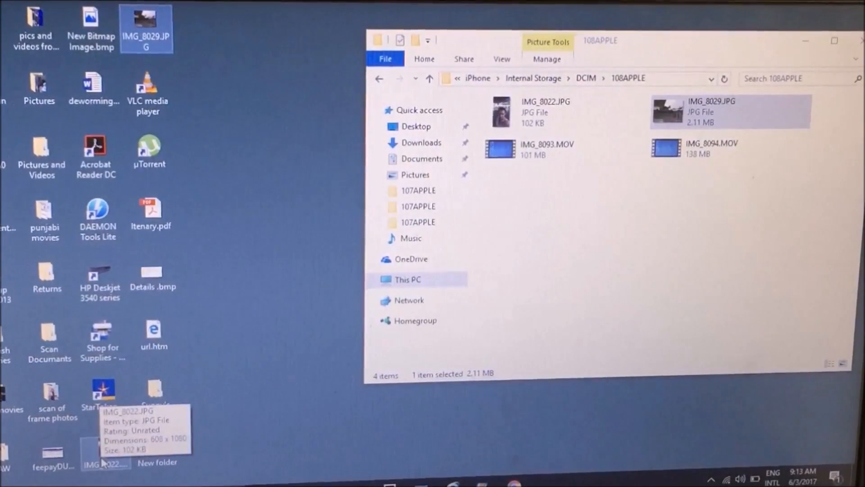